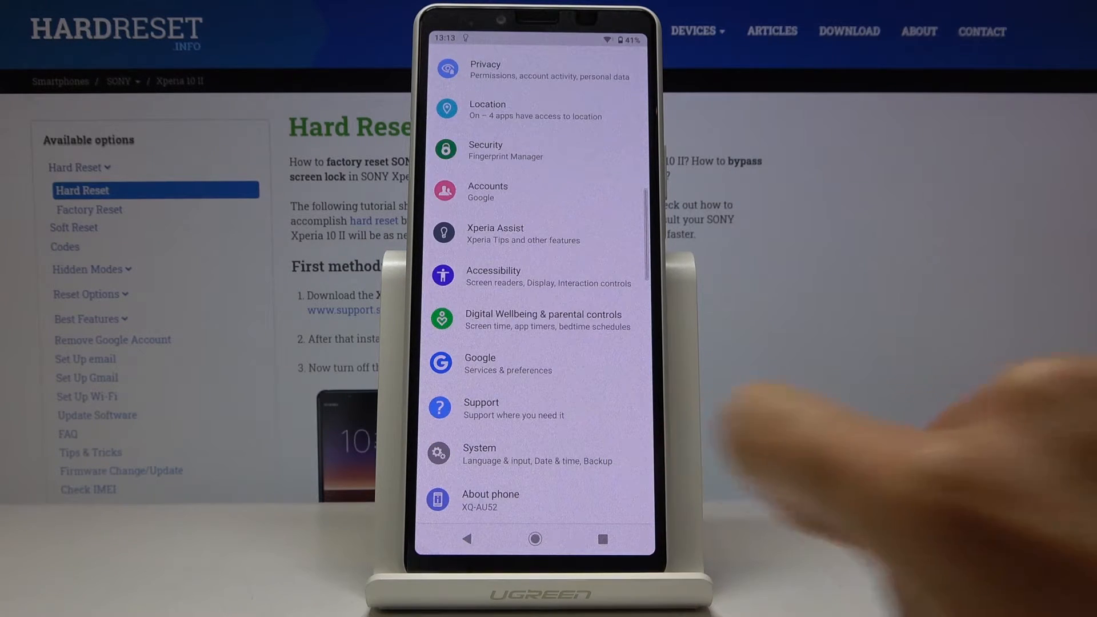
Reach the Date & time screen through the System group of settings.
left_click(478, 448)
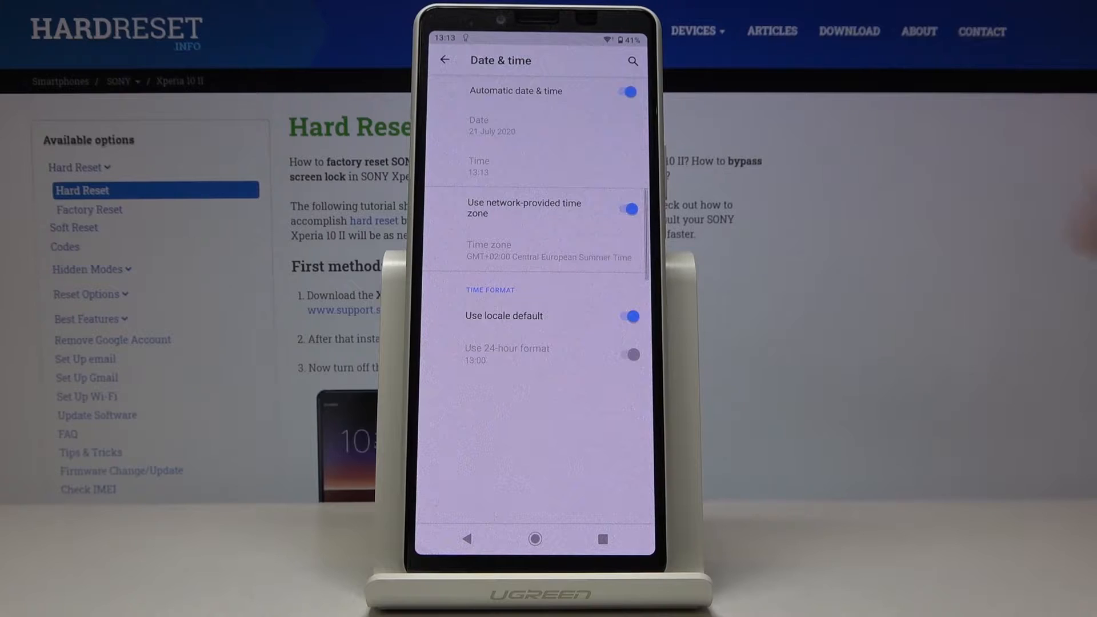
Disable Automatic date & time and set the date manually to 18 July 2020, 10:30.
left_click(625, 91)
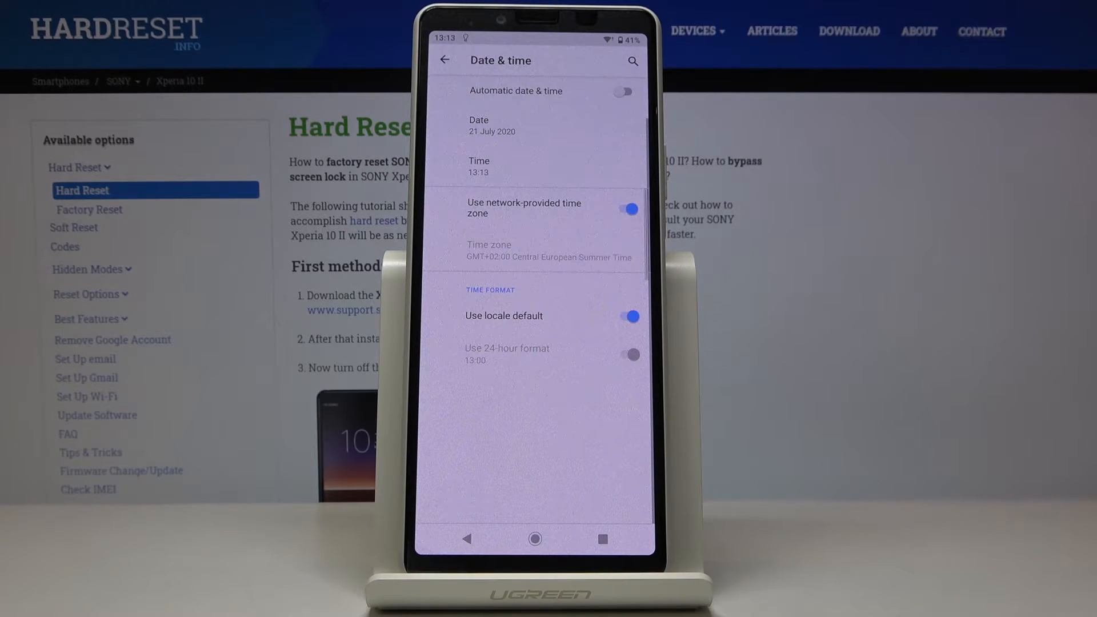
left_click(497, 126)
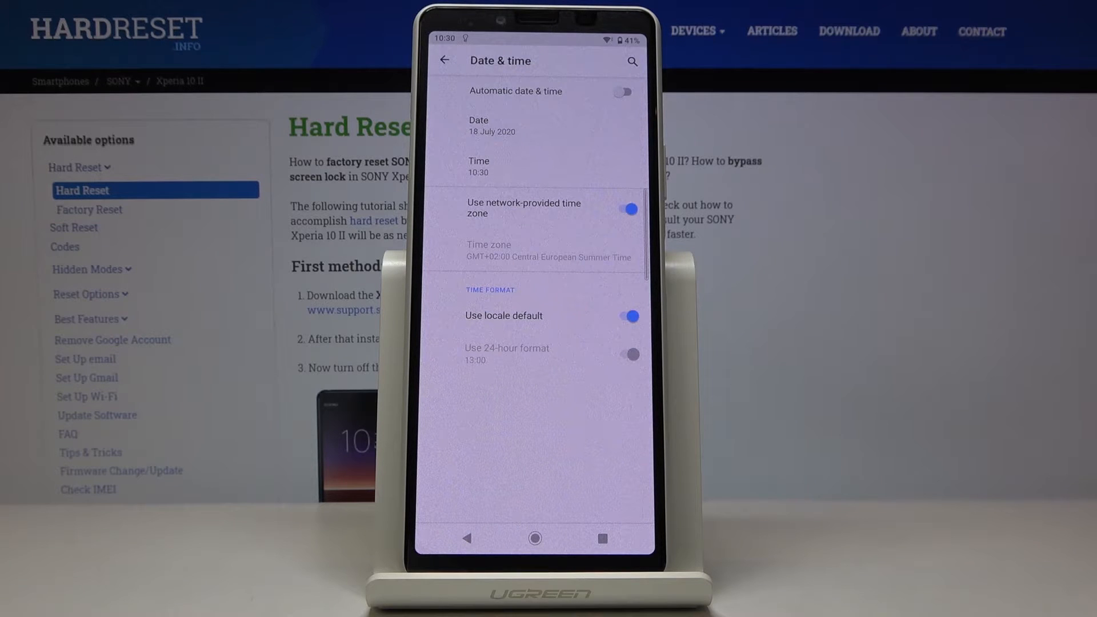
Turn off network-provided time zone and choose region Georgia, GMT+04:00 Georgia Standard Time.
left_click(549, 250)
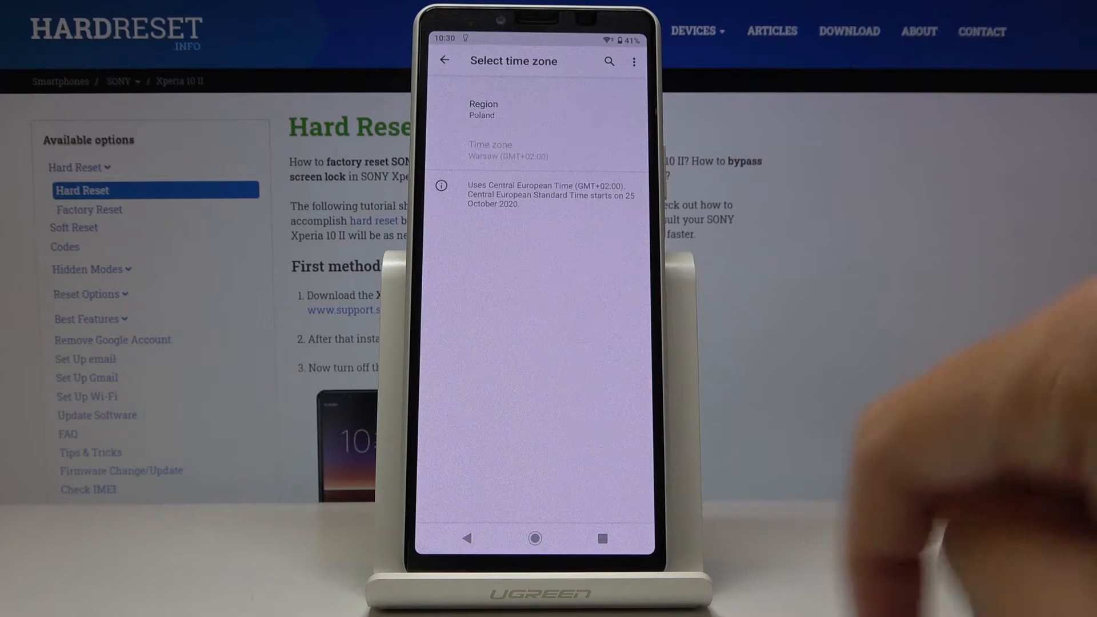
left_click(608, 60)
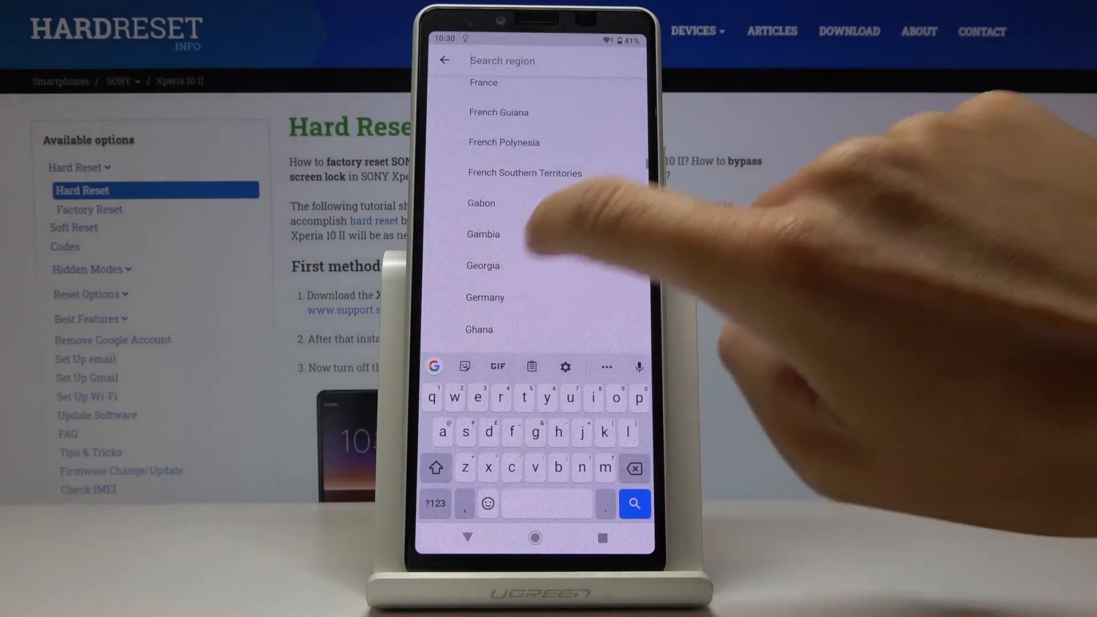
left_click(482, 266)
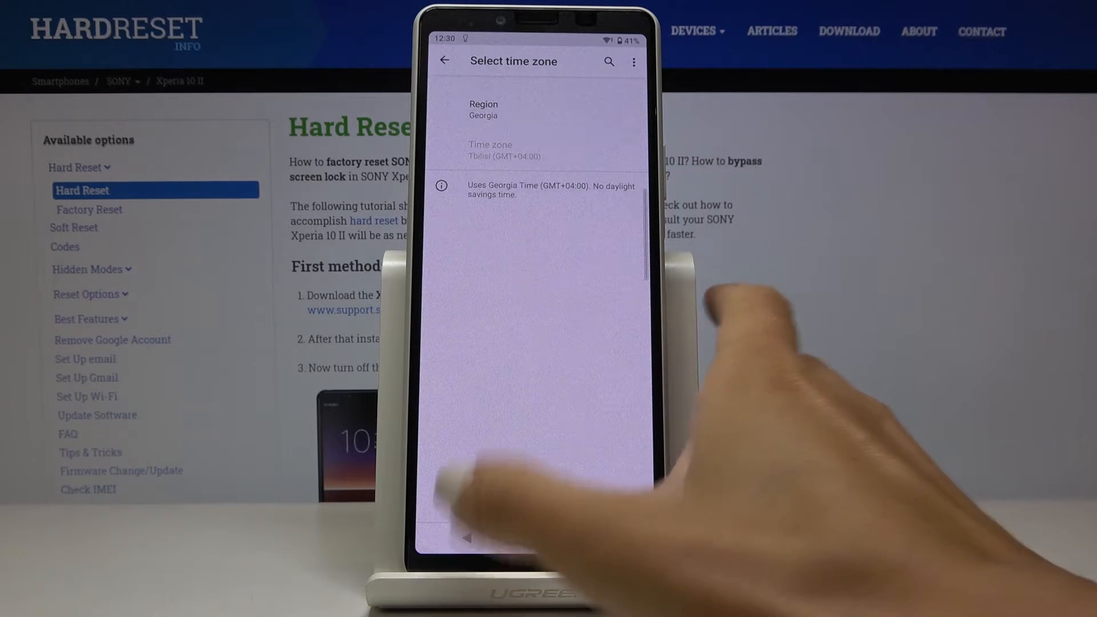
left_click(444, 61)
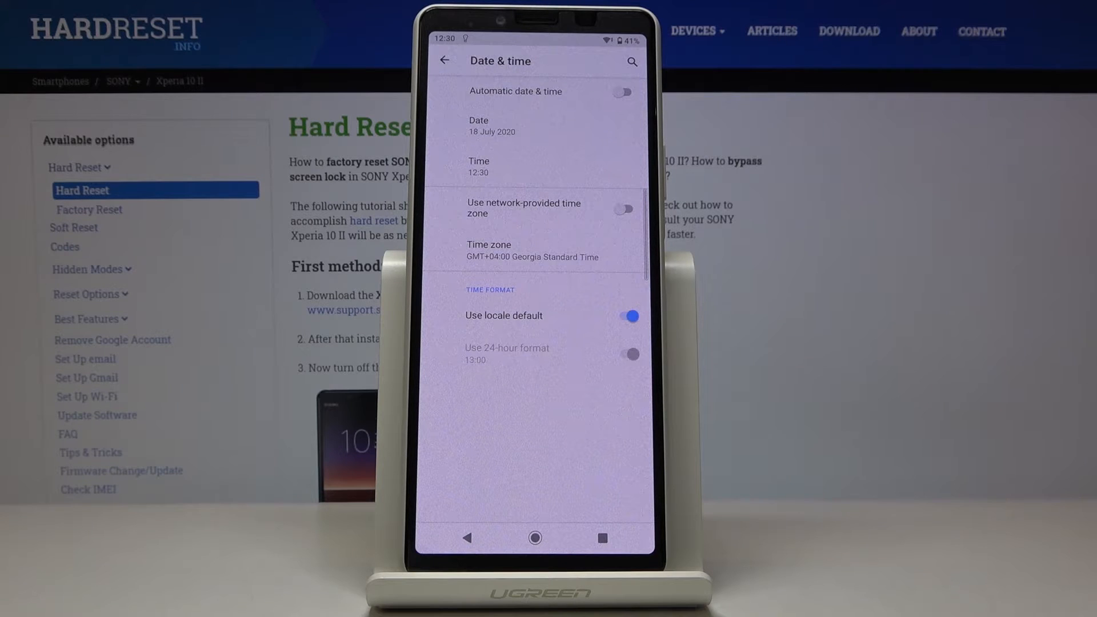
Turn off locale-default format, try 12-hour display, then settle on 24-hour format (13:00).
left_click(626, 316)
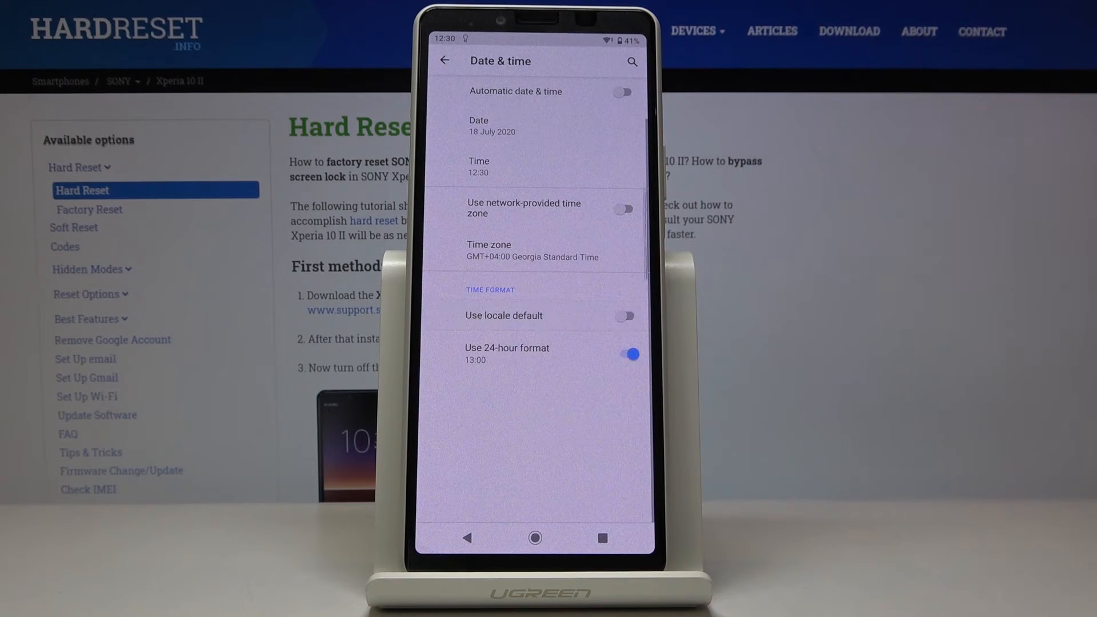
left_click(623, 354)
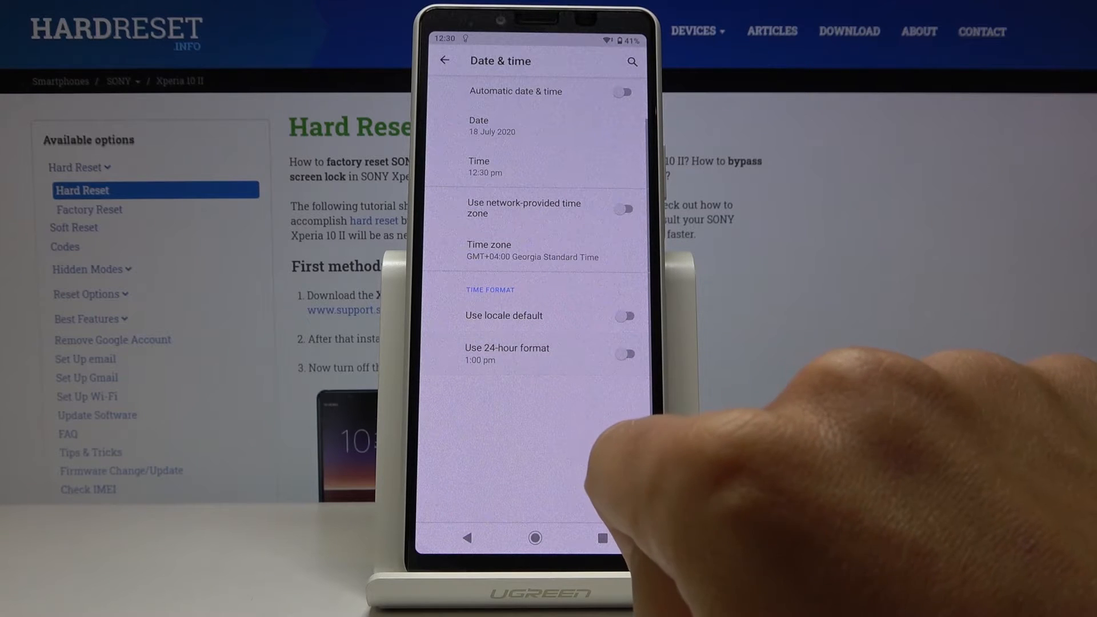
left_click(624, 355)
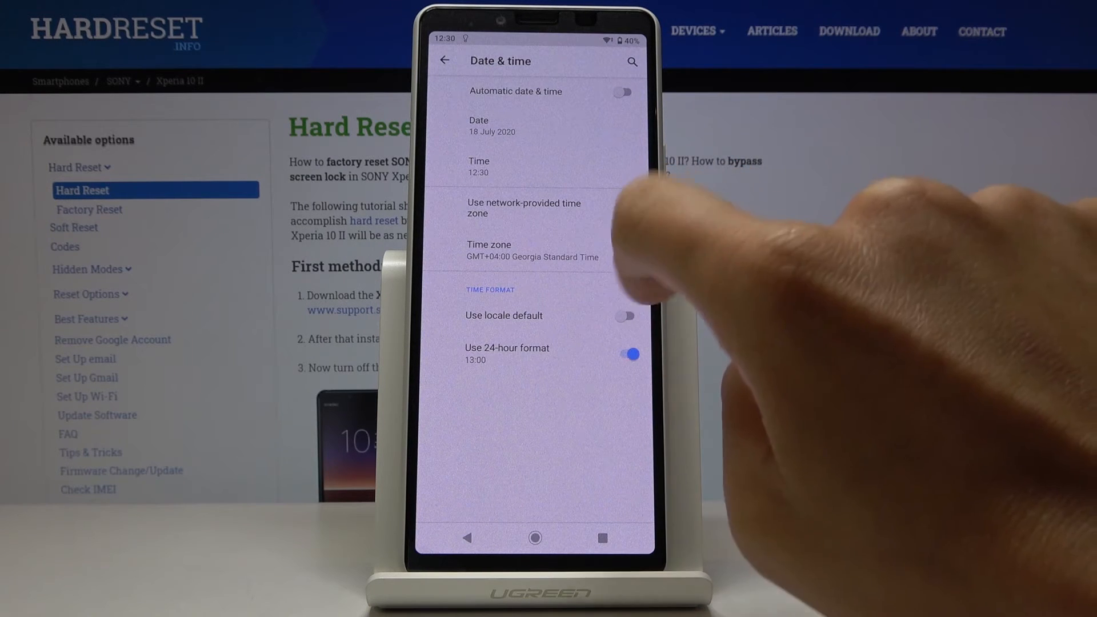
Re-enable Automatic date & time, restoring 21 July 2020, 13:14, GMT+02:00.
left_click(624, 92)
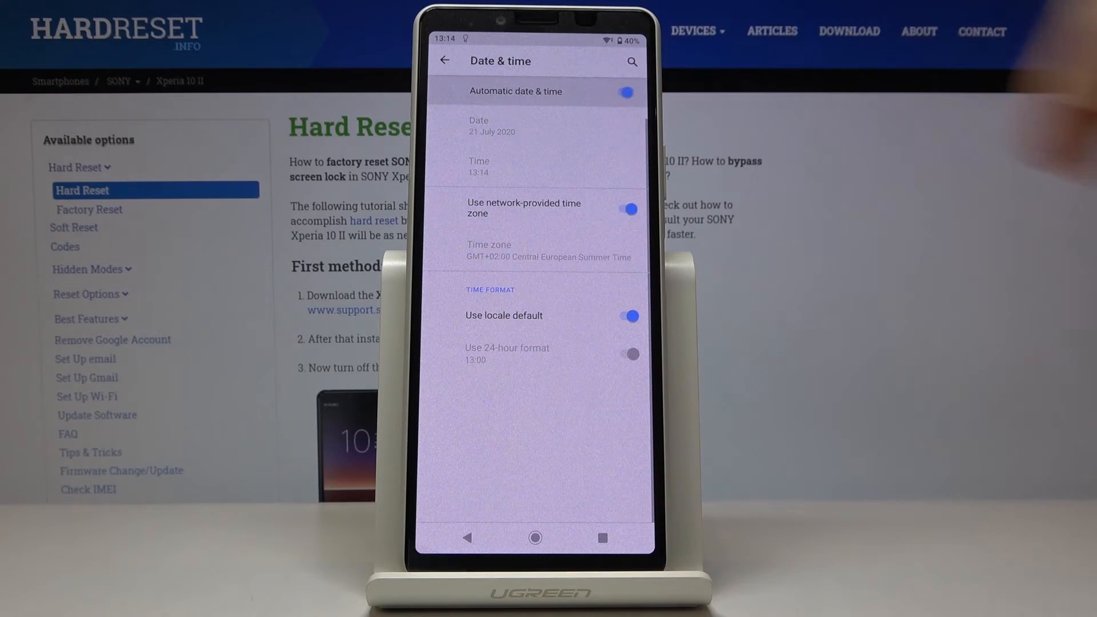